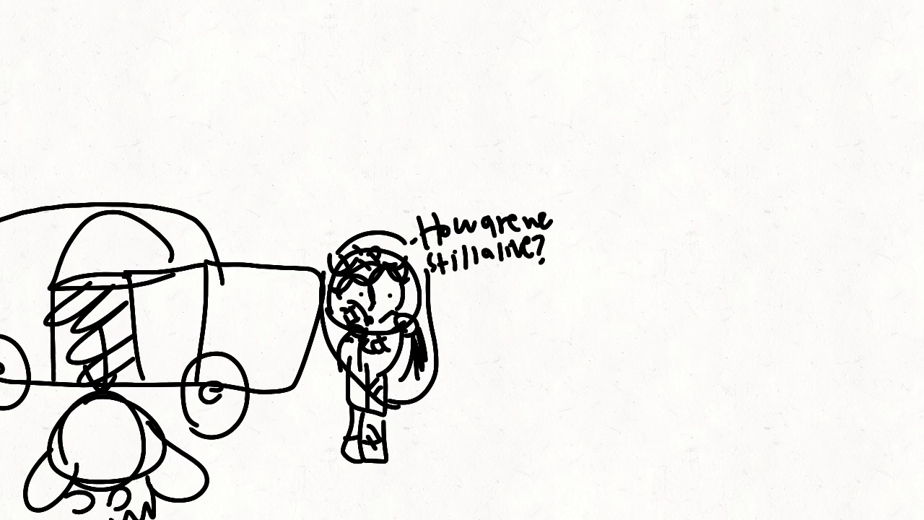
{"action": "key", "text": "ctrl+z"}
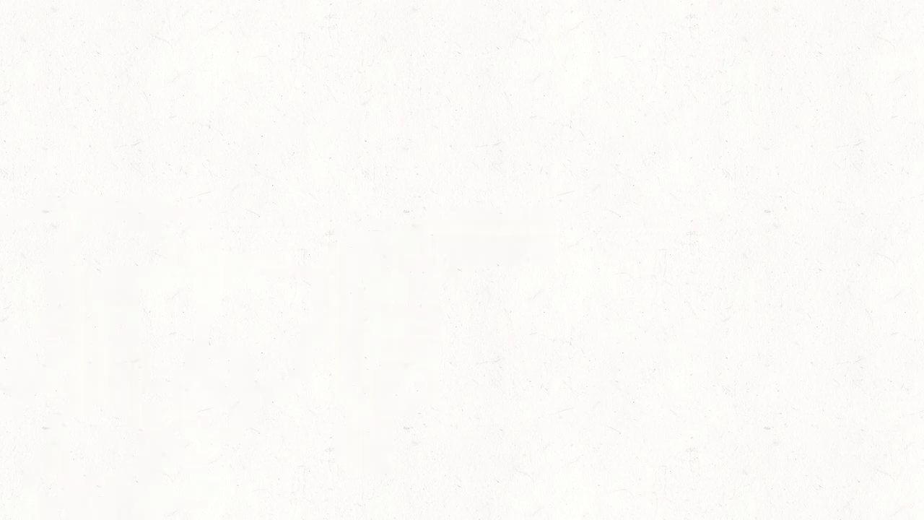